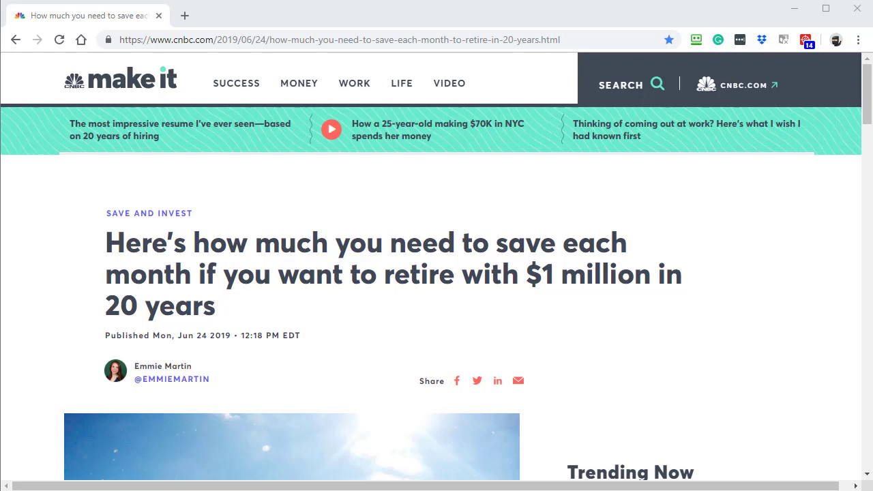
- Scroll the CNBC article down to the bullet list of 4%, 6% and 8% monthly savings amounts
{"action": "scroll", "scroll_direction": "down", "scroll_amount": 3}
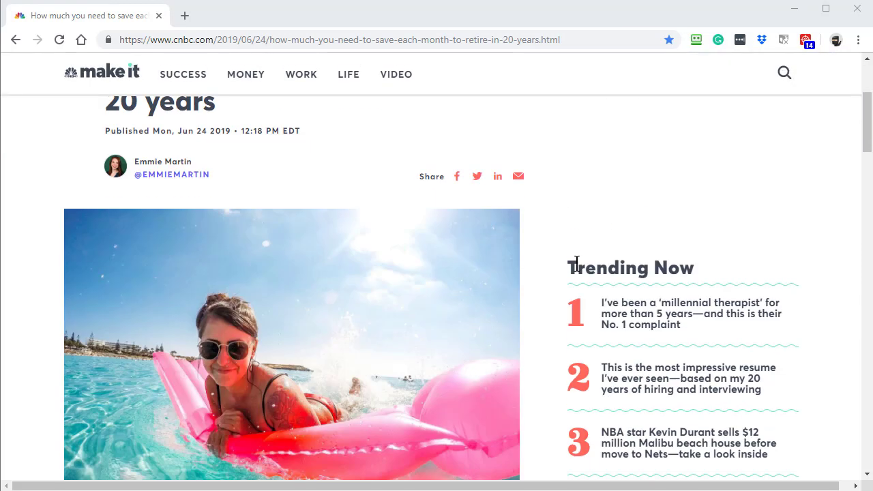
{"action": "mouse_move", "coordinate": [505, 287]}
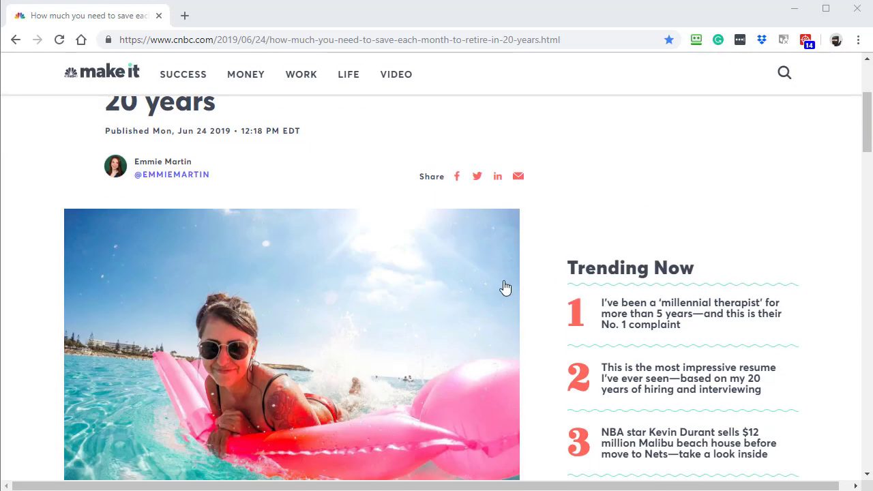
{"action": "scroll", "scroll_direction": "down", "scroll_amount": 3}
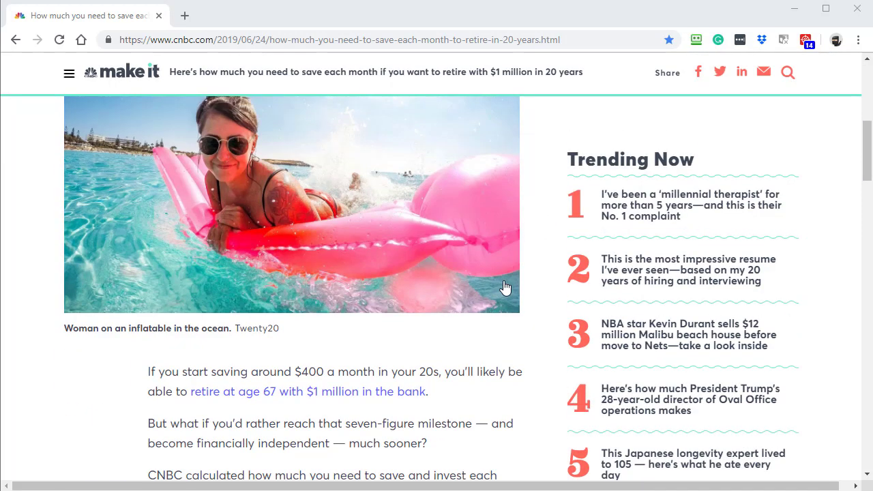
{"action": "scroll", "scroll_direction": "down", "scroll_amount": 3}
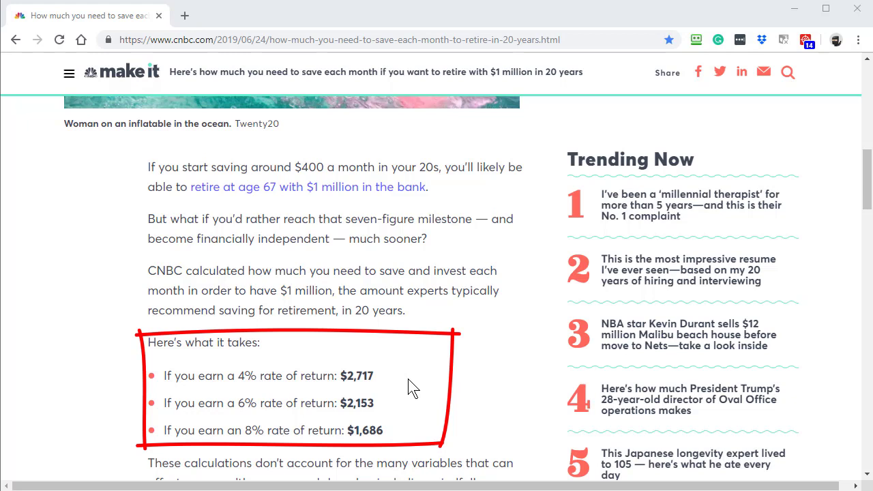
{"action": "mouse_move", "coordinate": [365, 436]}
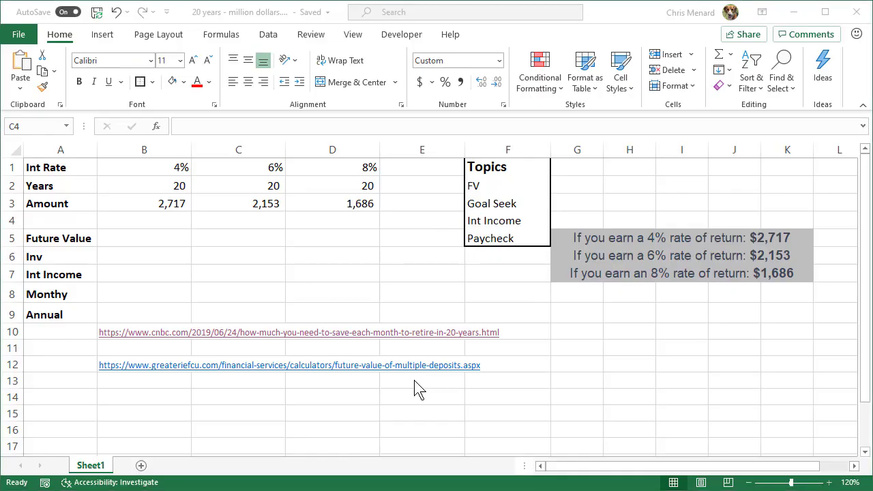
{"action": "left_click", "coordinate": [237, 219]}
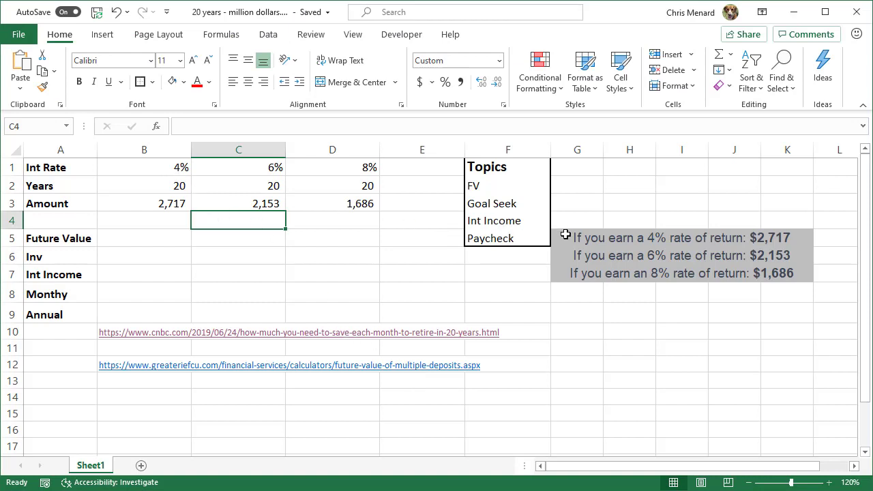
{"action": "mouse_move", "coordinate": [724, 245]}
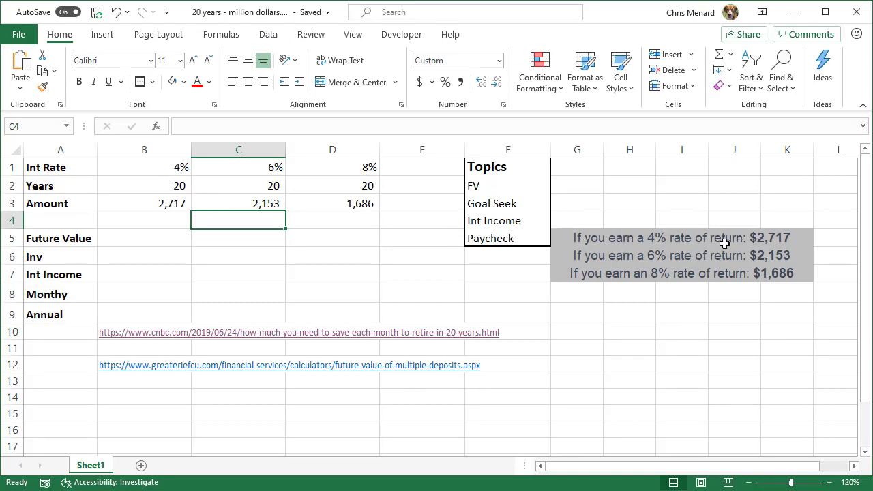
{"action": "mouse_move", "coordinate": [764, 237]}
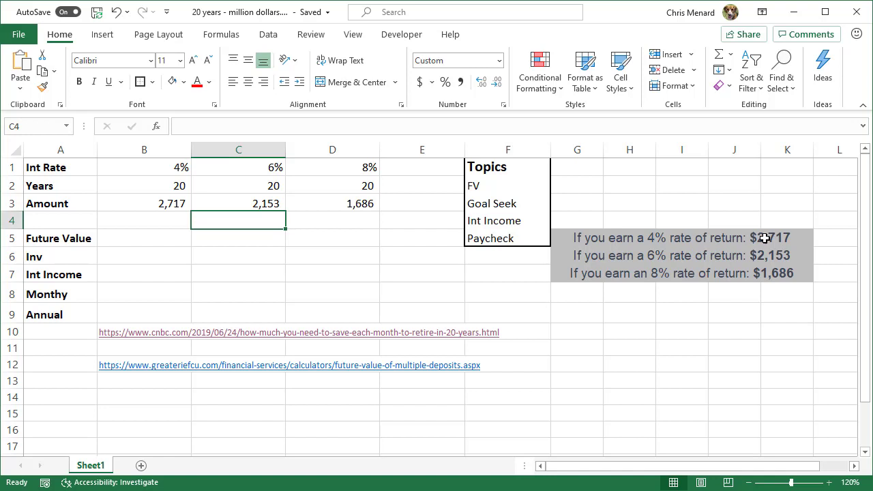
{"action": "mouse_move", "coordinate": [674, 273]}
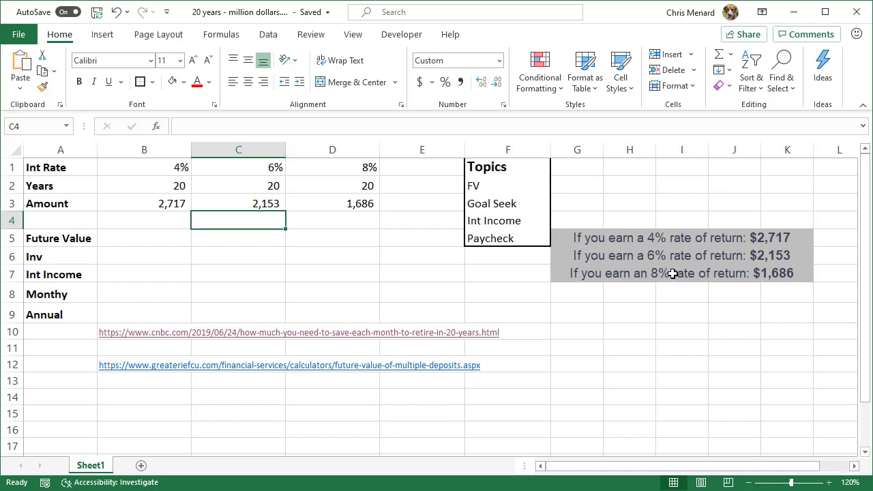
{"action": "left_click", "coordinate": [144, 167]}
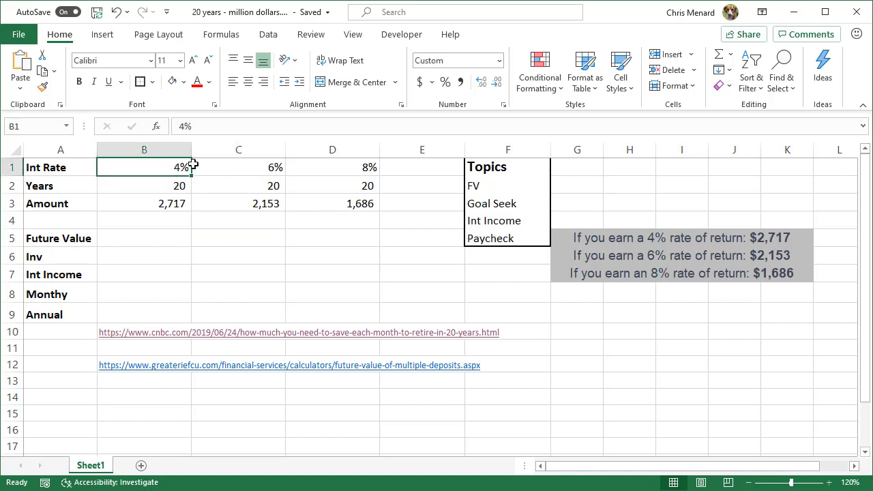
{"action": "left_click_drag", "start_coordinate": [143, 167], "coordinate": [333, 166]}
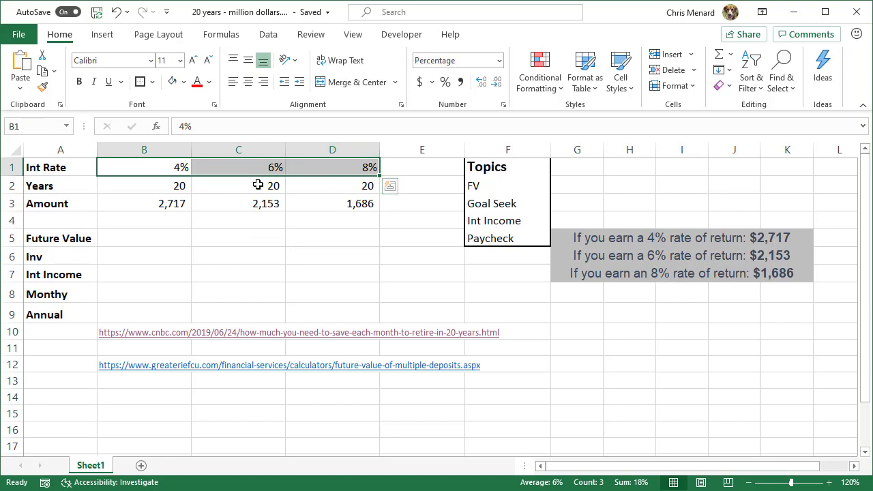
{"action": "left_click", "coordinate": [143, 185]}
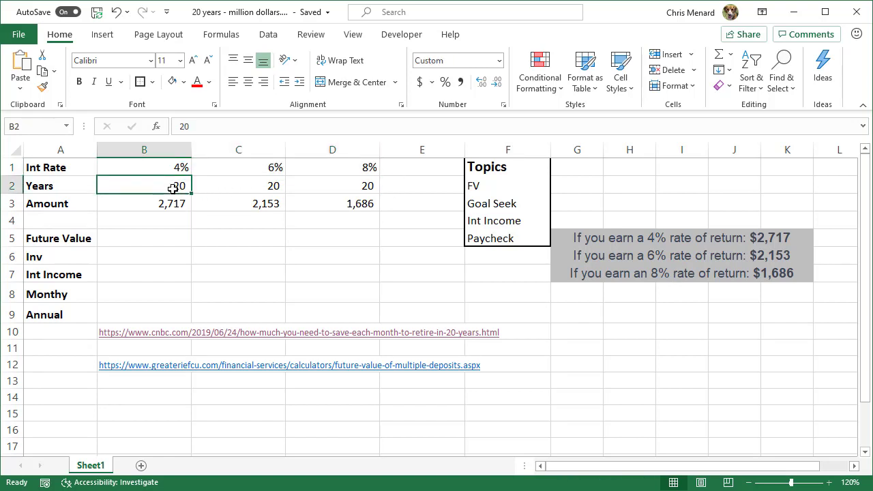
{"action": "left_click", "coordinate": [143, 204]}
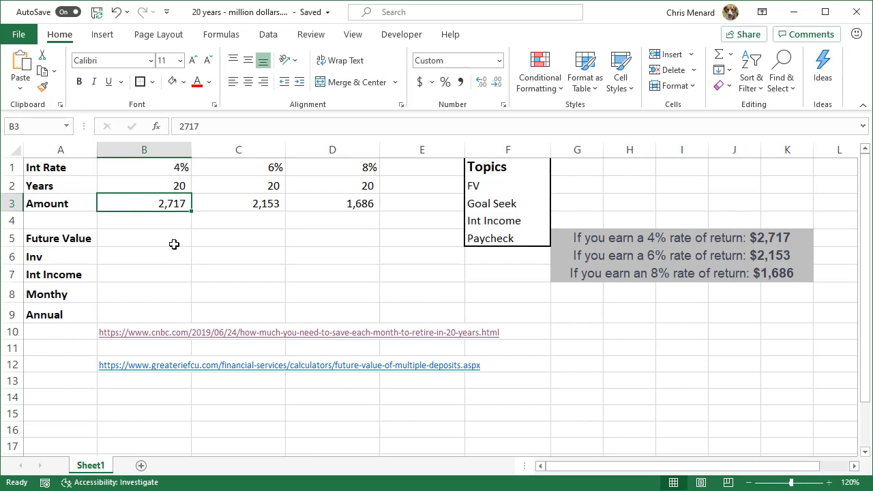
{"action": "left_click", "coordinate": [144, 237]}
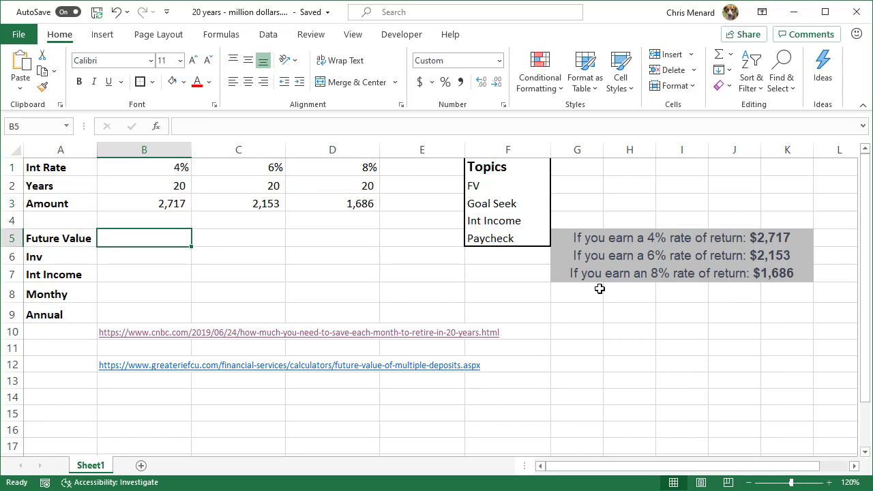
{"action": "mouse_move", "coordinate": [699, 339]}
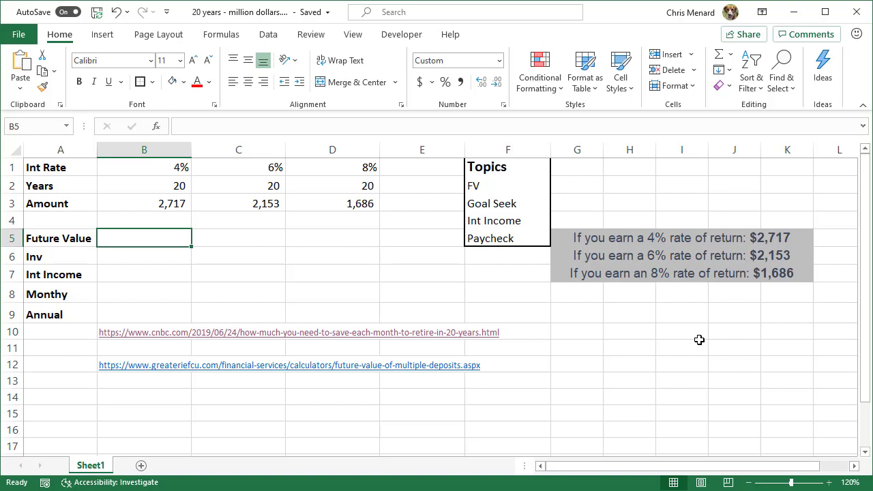
- Start =FV(B1/12,B2*12,- in B5 using the rate and years cells for the 4% column
{"action": "type", "text": "=f"}
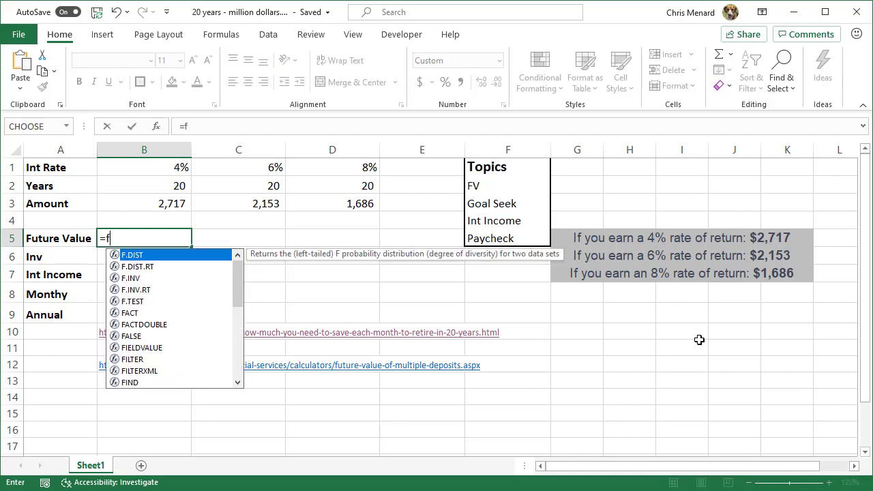
{"action": "type", "text": "V("}
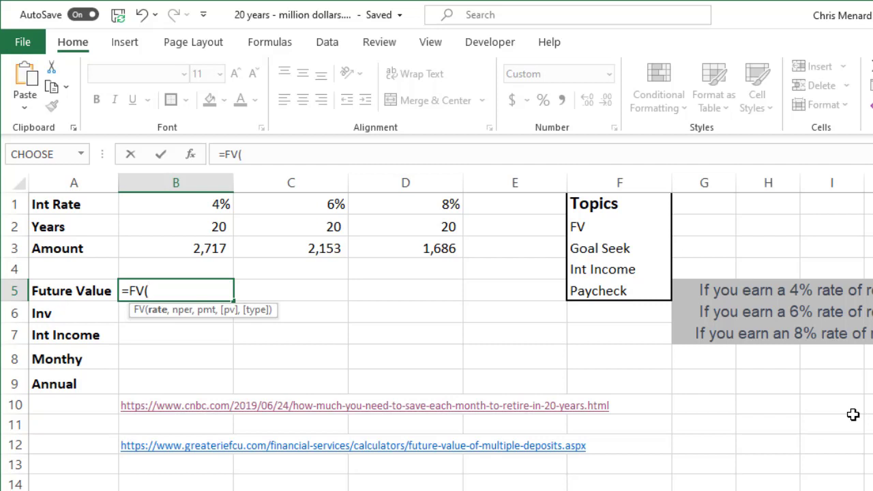
{"action": "mouse_move", "coordinate": [861, 417]}
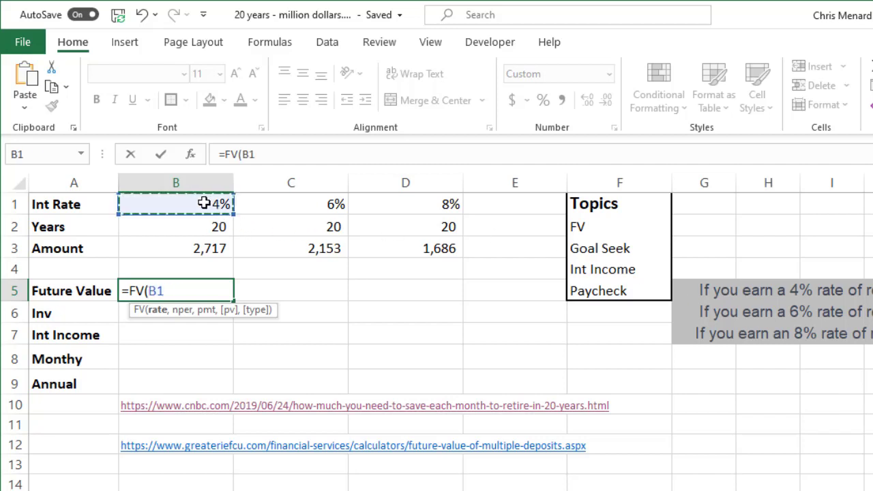
{"action": "type", "text": "/12"}
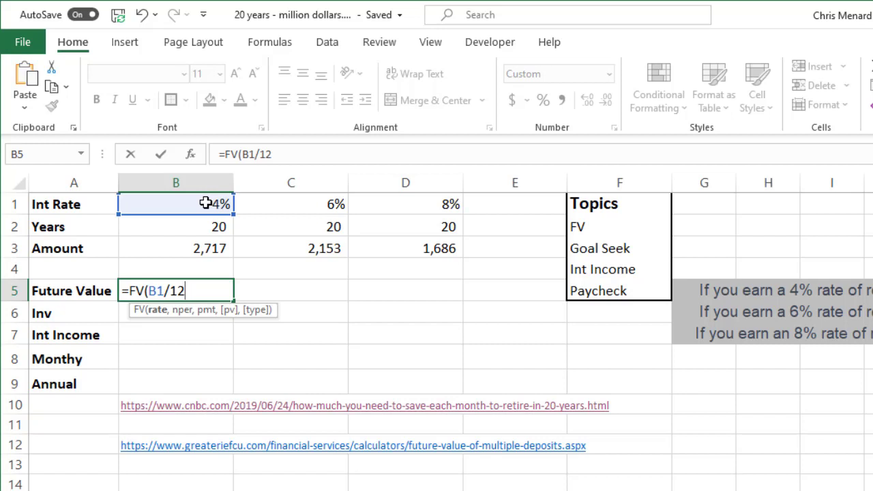
{"action": "type", "text": ","}
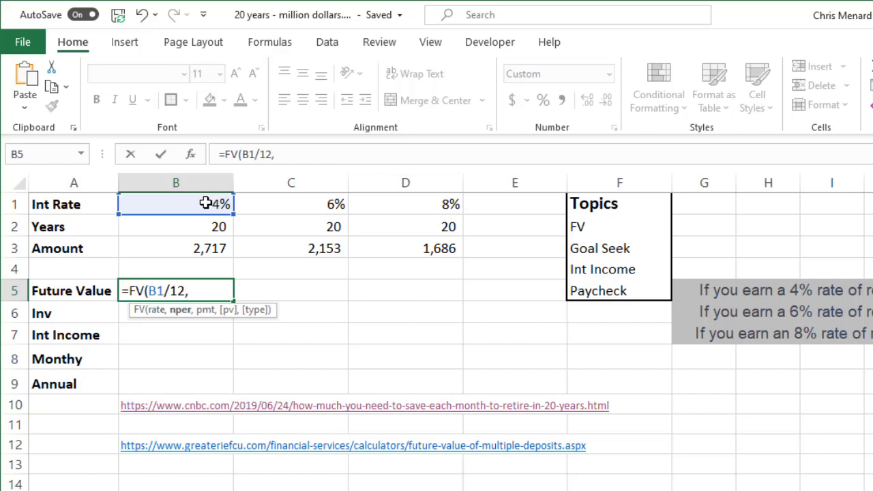
{"action": "mouse_move", "coordinate": [179, 223]}
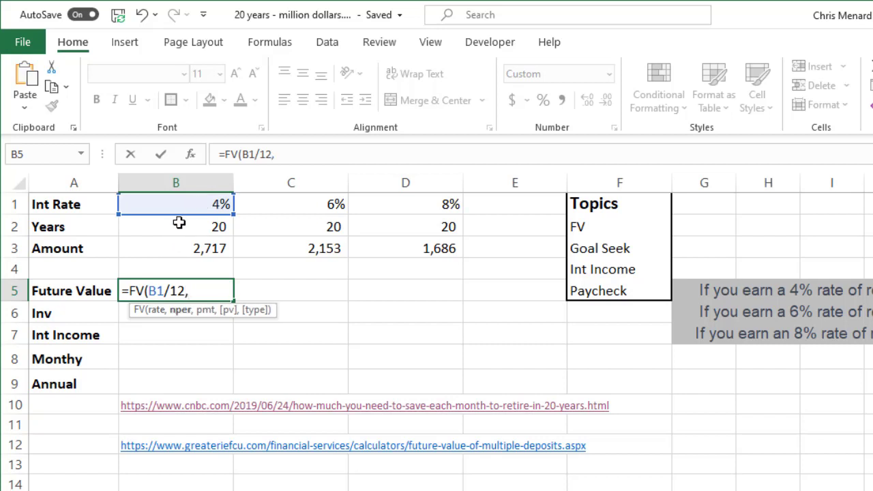
{"action": "left_click", "coordinate": [176, 227]}
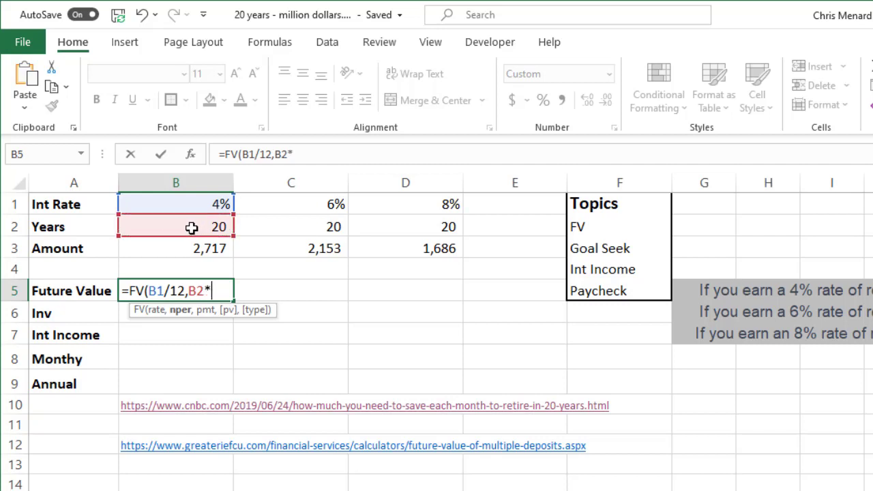
{"action": "type", "text": "12,"}
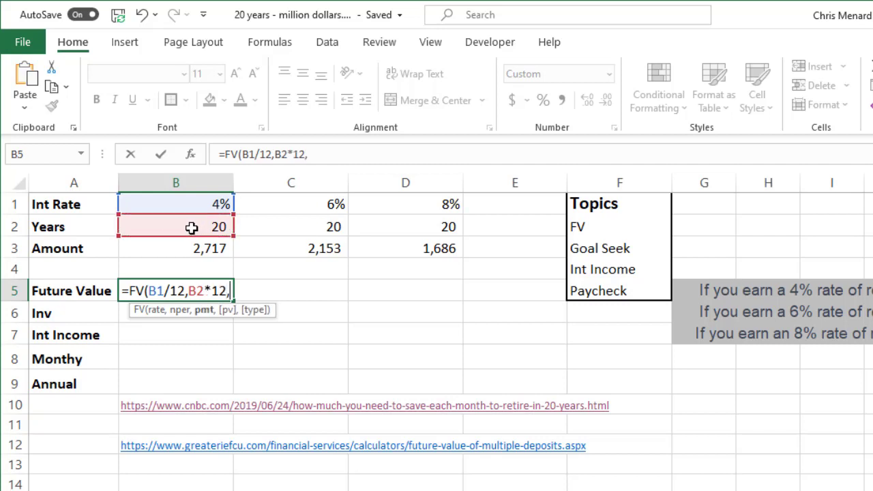
{"action": "type", "text": "-"}
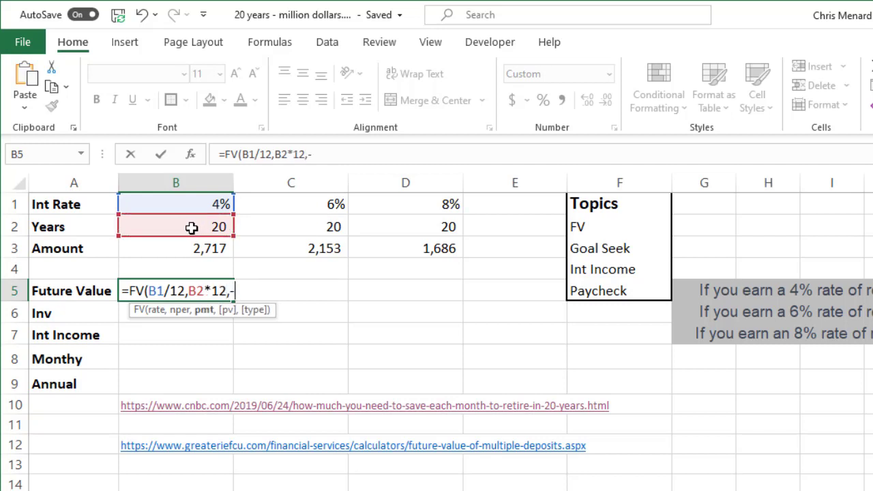
{"action": "mouse_move", "coordinate": [200, 244]}
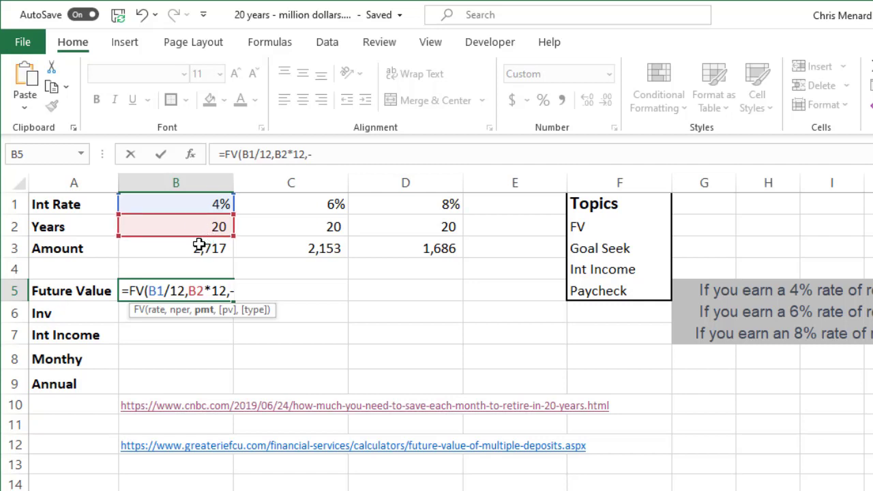
- Add -B3 as the payment and type 1 for payments at the beginning of the period
{"action": "left_click", "coordinate": [176, 248]}
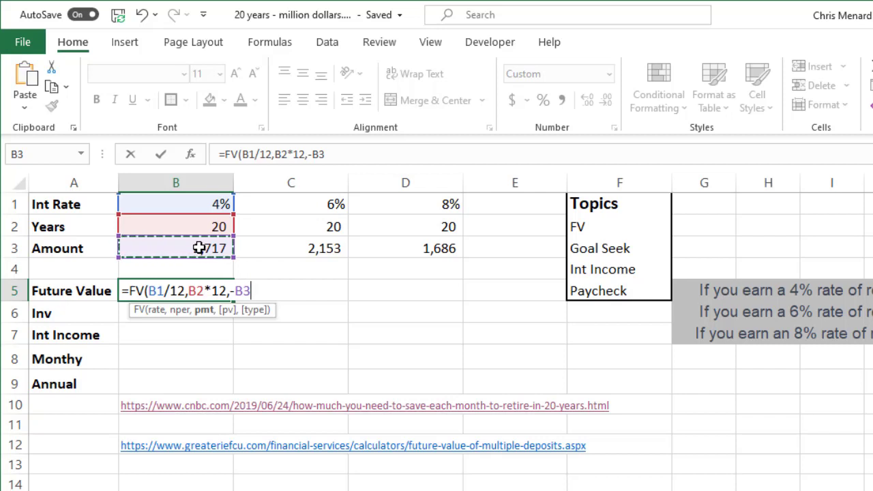
{"action": "type", "text": ",,"}
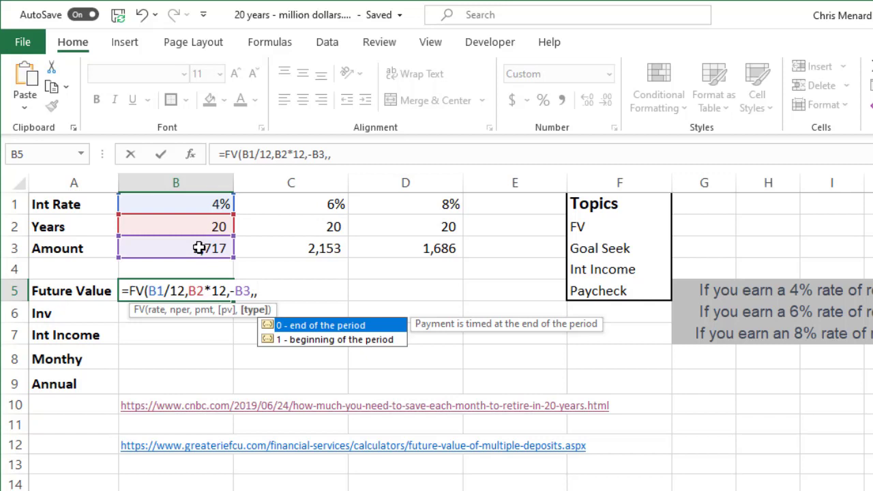
{"action": "mouse_move", "coordinate": [197, 248]}
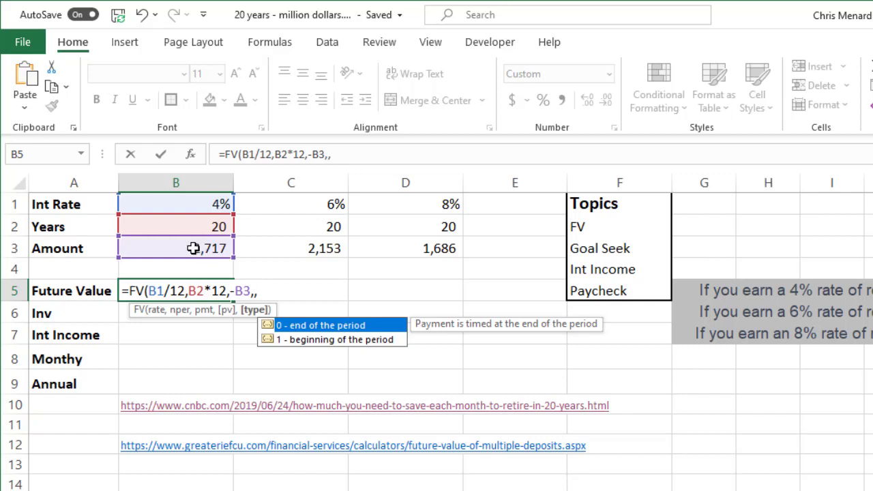
{"action": "mouse_move", "coordinate": [141, 248]}
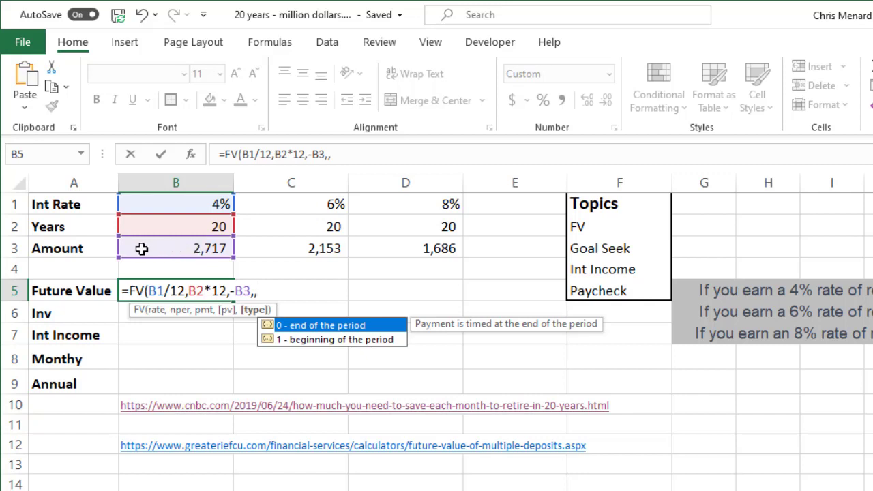
{"action": "type", "text": "1"}
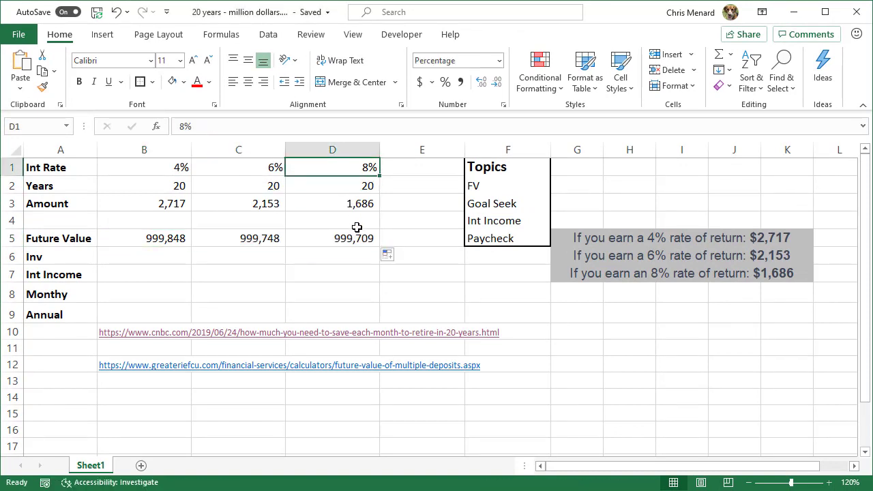
- Verify the 8% future value formula and its monthly amount, then select B6 for the investment total
{"action": "left_click", "coordinate": [333, 237]}
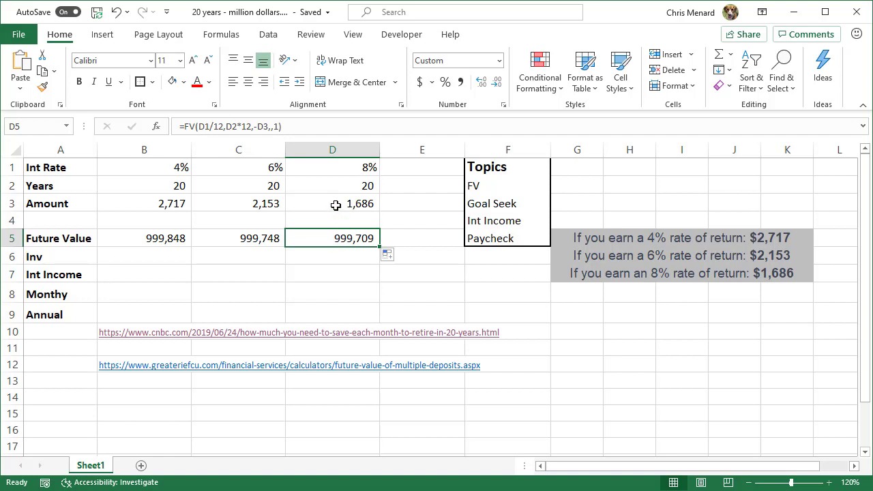
{"action": "left_click", "coordinate": [333, 204]}
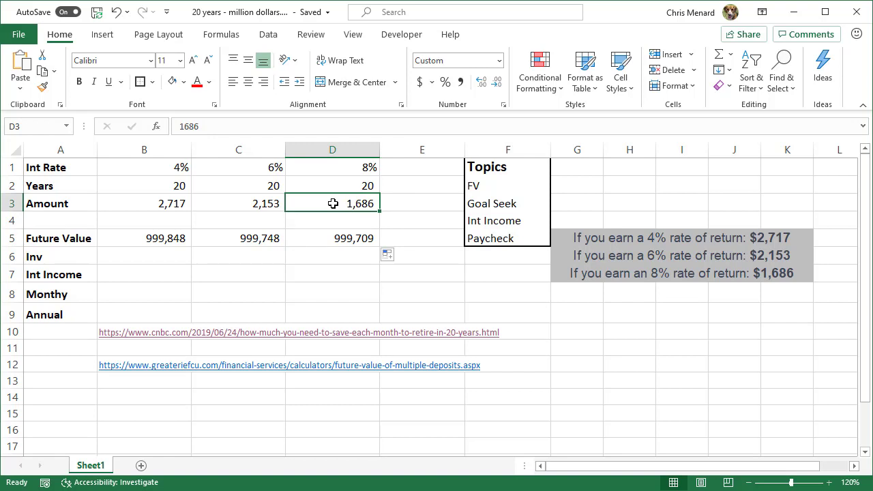
{"action": "mouse_move", "coordinate": [333, 292]}
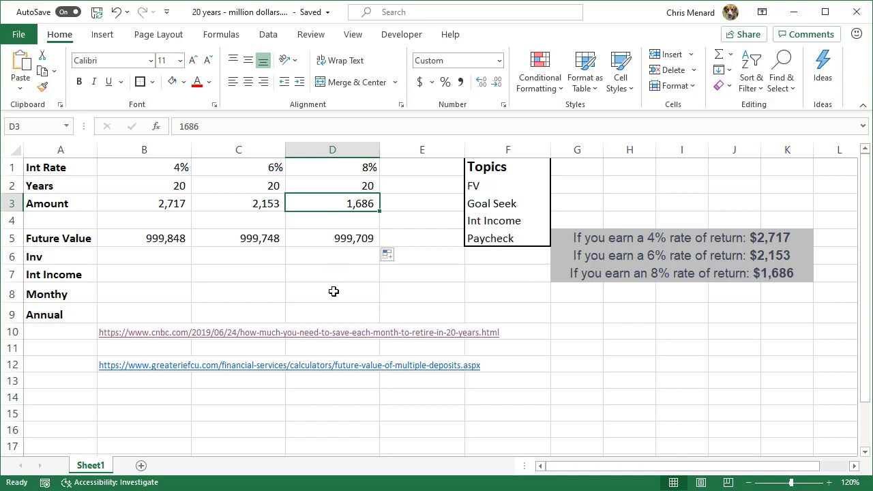
{"action": "mouse_move", "coordinate": [333, 309]}
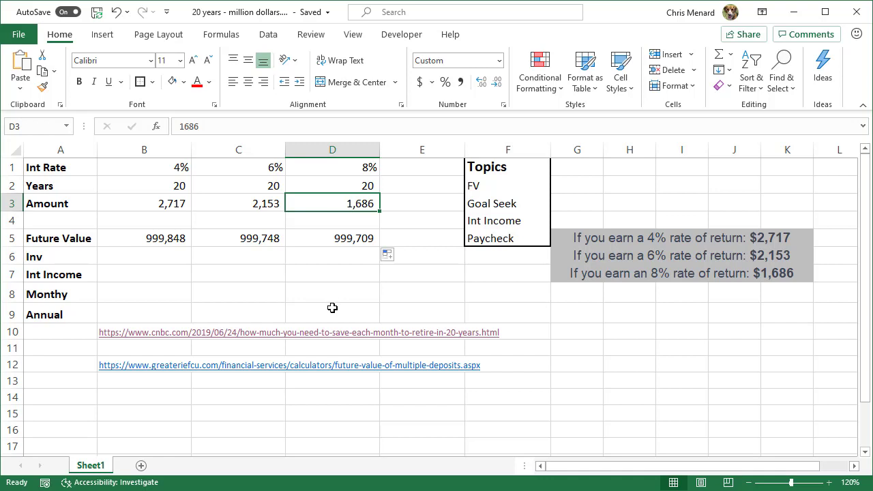
{"action": "mouse_move", "coordinate": [357, 216]}
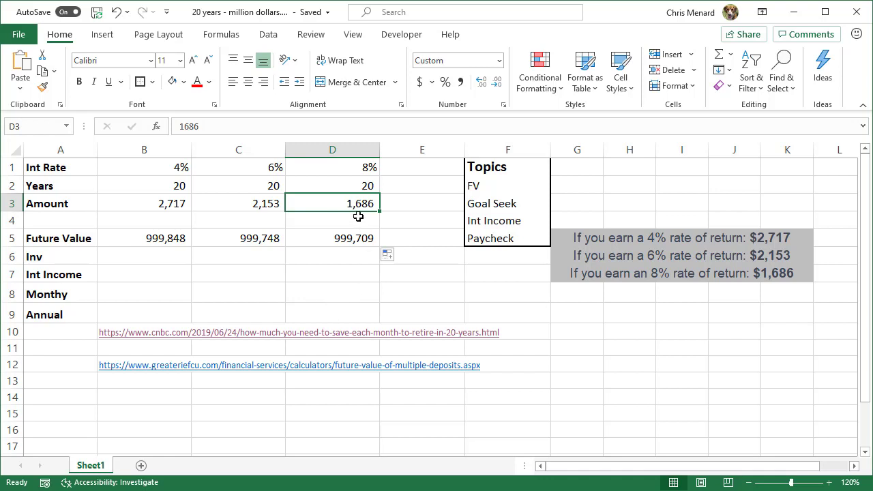
{"action": "left_click", "coordinate": [143, 256]}
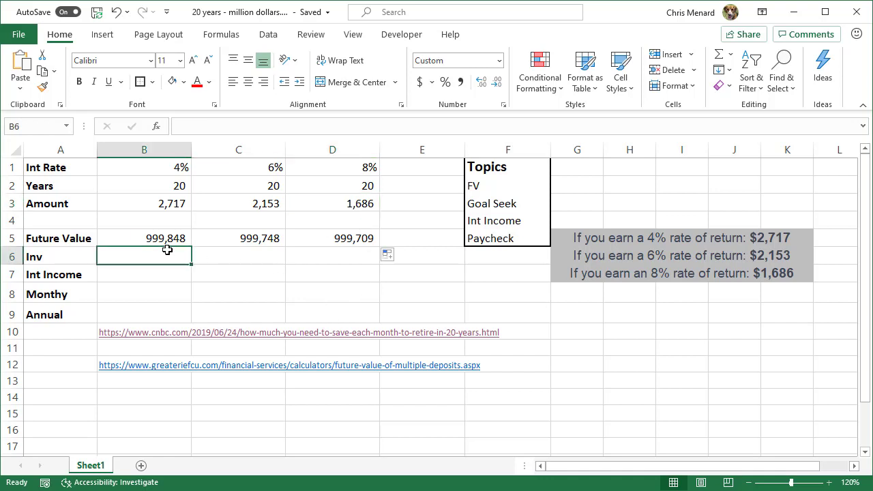
{"action": "mouse_move", "coordinate": [368, 277]}
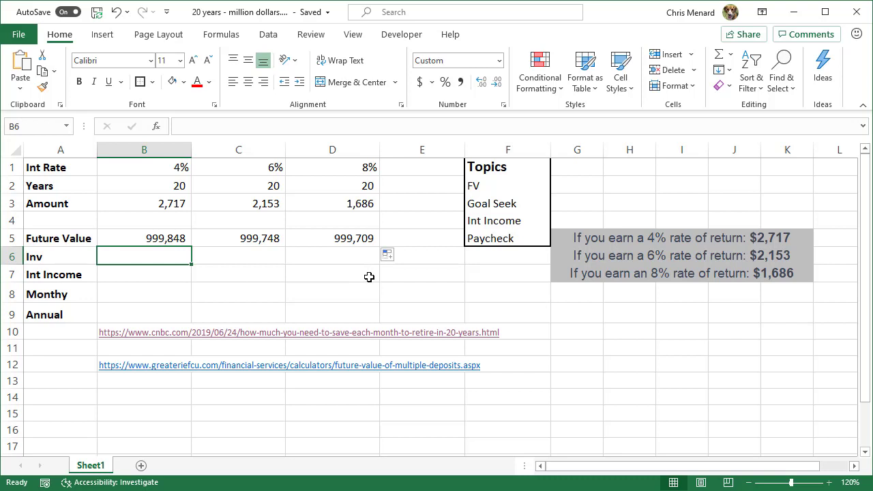
- Enter =B3*B2*12 in B6 and fill it across to D6, giving 652,080, 516,720 and 404,640
{"action": "type", "text": "=B3*"}
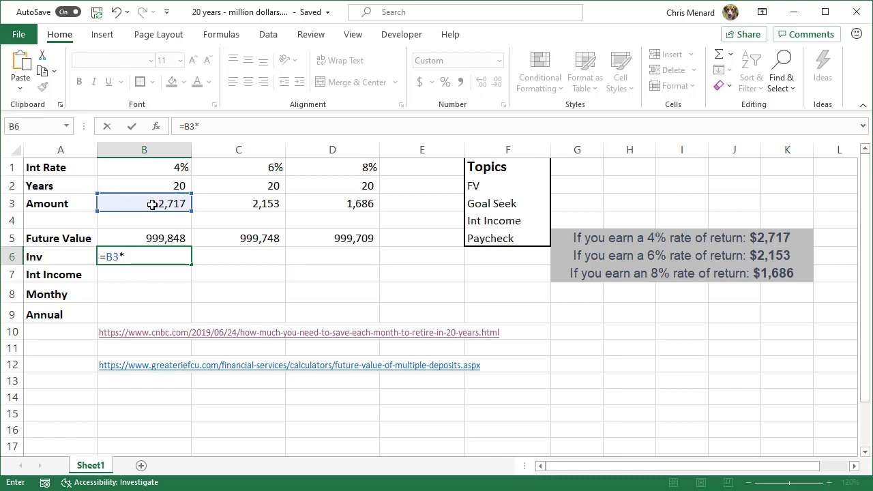
{"action": "left_click", "coordinate": [144, 185]}
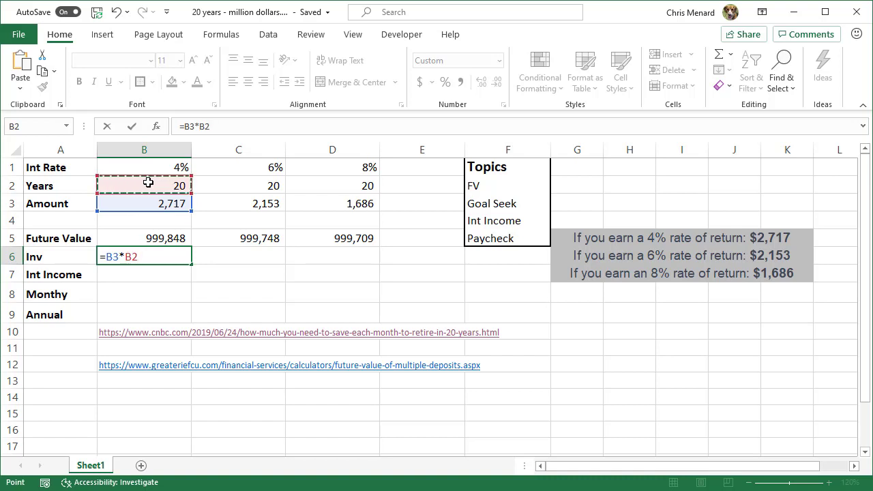
{"action": "type", "text": "*12"}
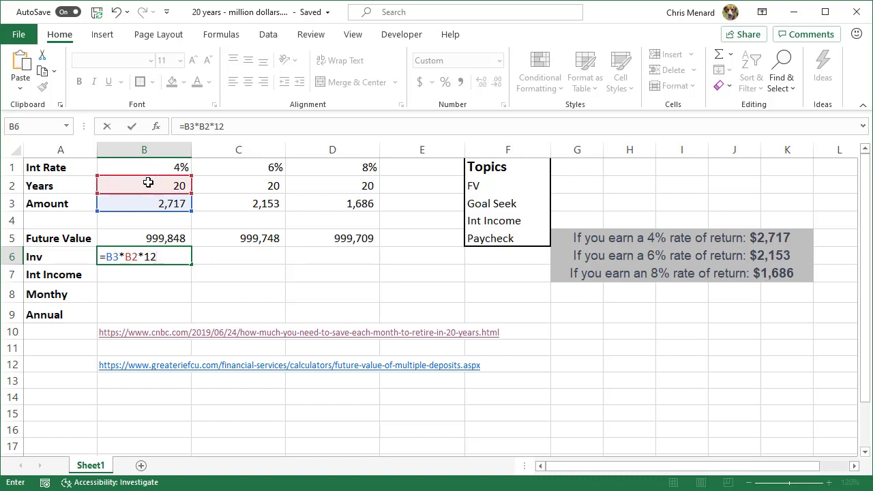
{"action": "key", "text": "enter"}
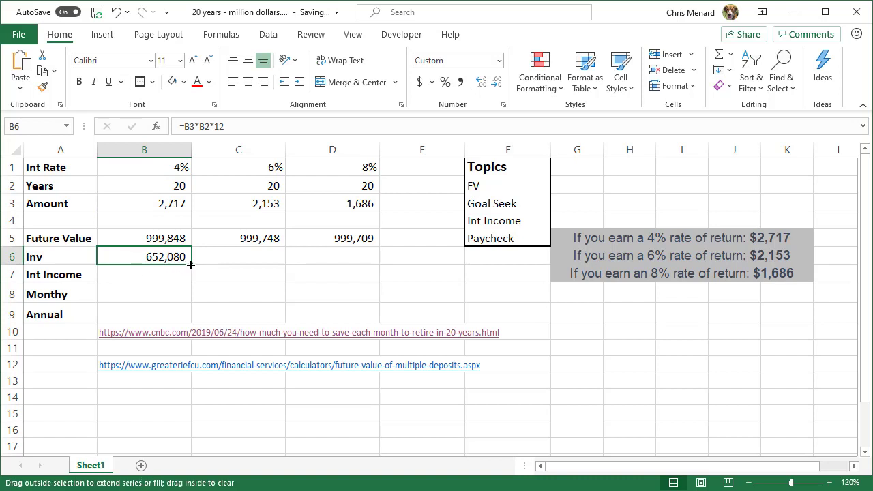
{"action": "left_click_drag", "start_coordinate": [191, 265], "coordinate": [368, 256]}
{"action": "type", "text": "="}
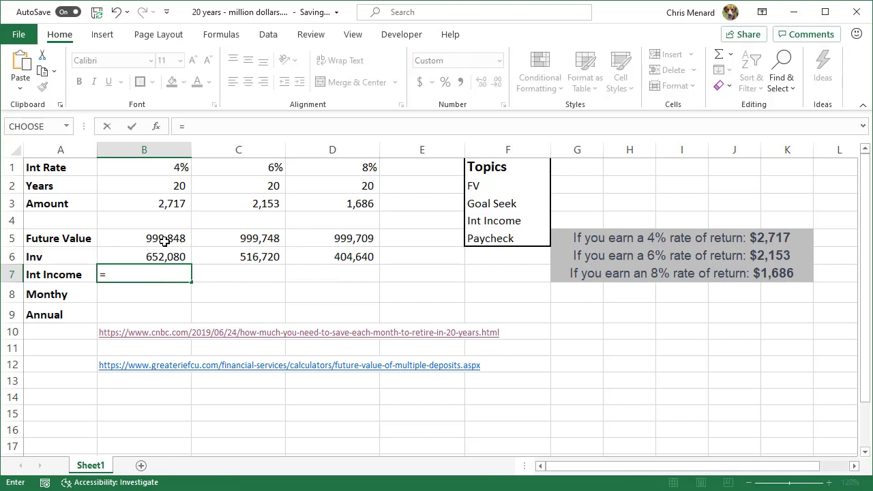
- Enter =B5-B6 in B7 and fill it through D7, giving 347,768, 483,028 and 595,069
{"action": "left_click", "coordinate": [143, 237]}
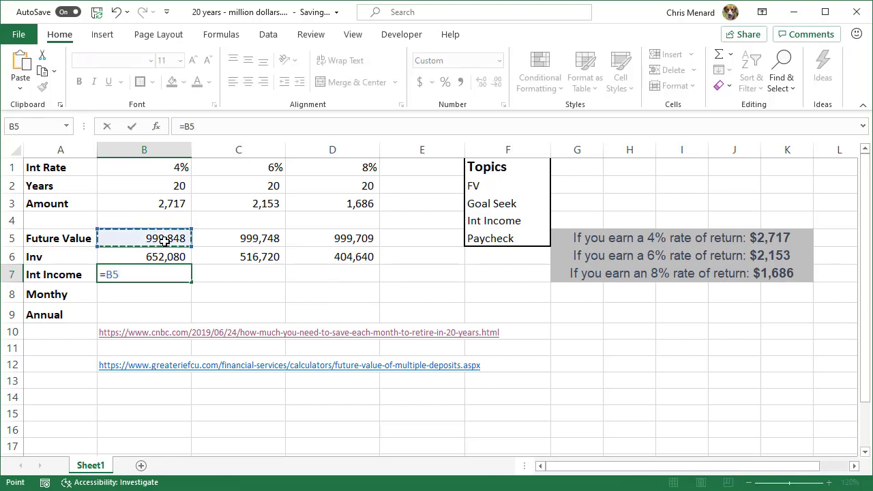
{"action": "type", "text": "-"}
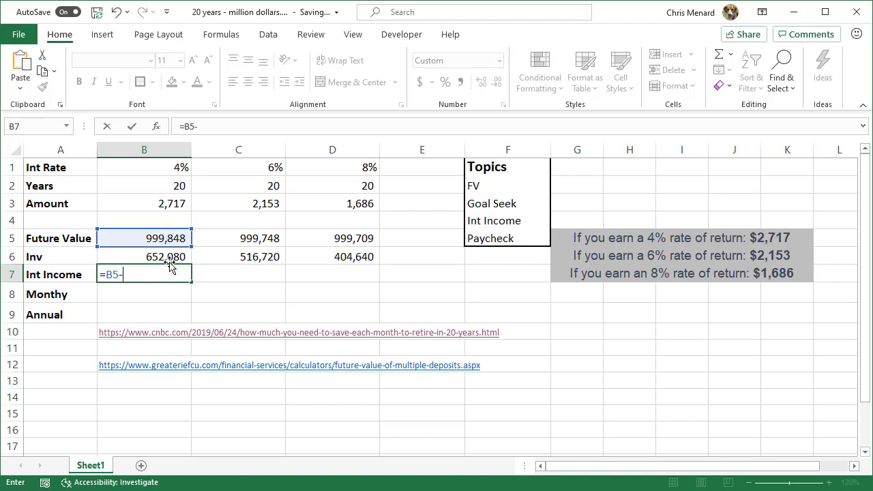
{"action": "left_click", "coordinate": [145, 257]}
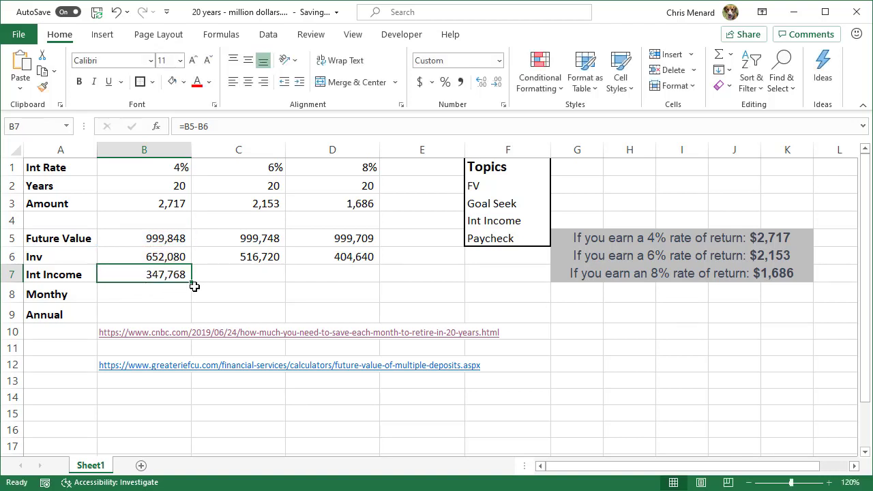
{"action": "left_click_drag", "start_coordinate": [194, 275], "coordinate": [371, 274]}
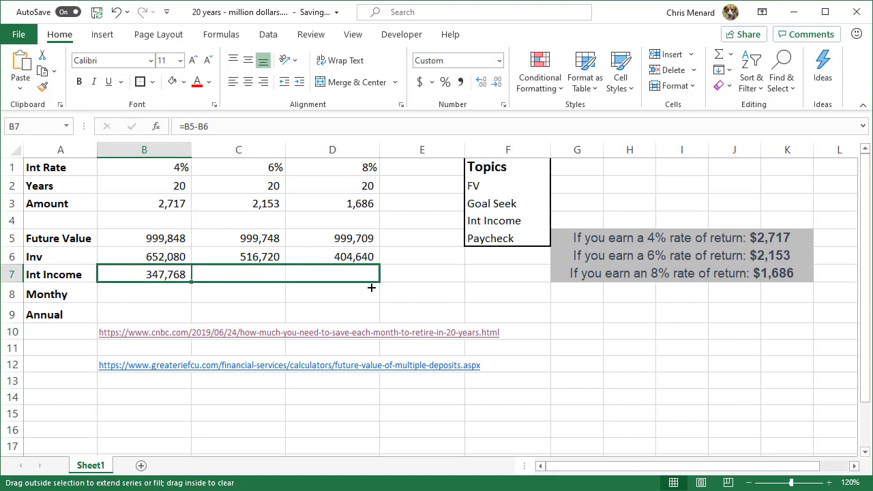
{"action": "left_click_drag", "start_coordinate": [191, 273], "coordinate": [371, 272]}
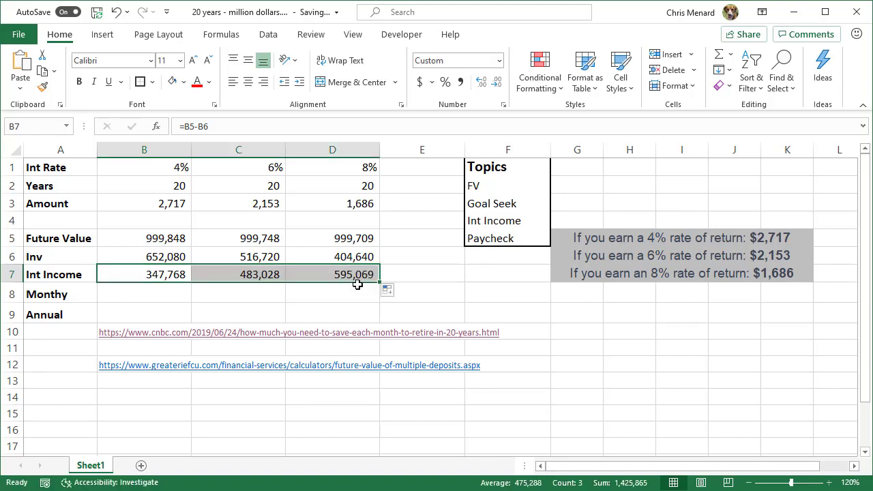
{"action": "left_click", "coordinate": [333, 274]}
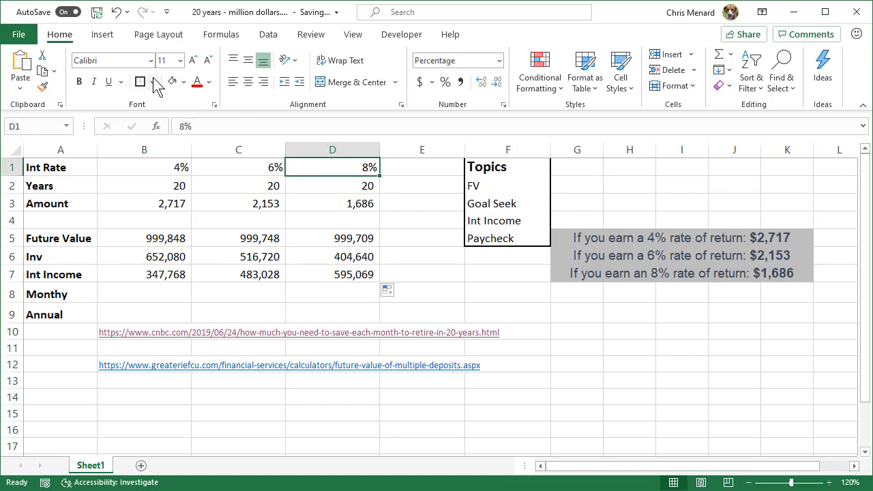
{"action": "left_click", "coordinate": [185, 82]}
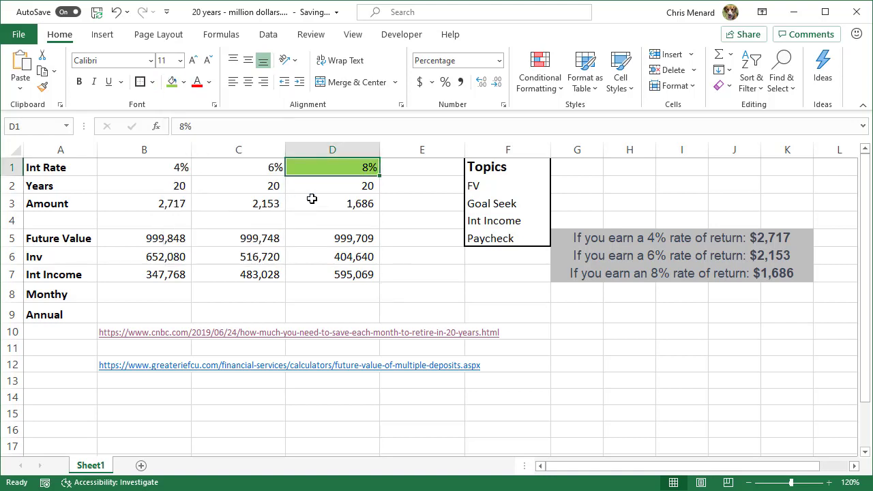
{"action": "mouse_move", "coordinate": [325, 194]}
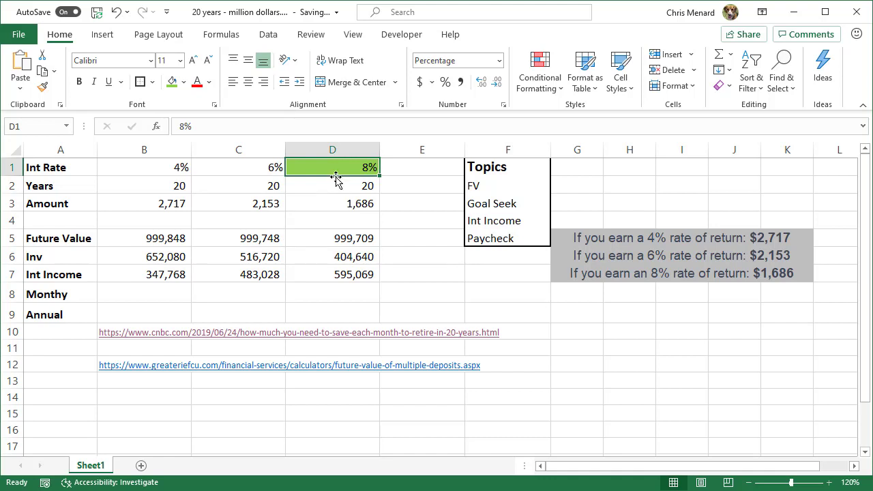
{"action": "mouse_move", "coordinate": [333, 245]}
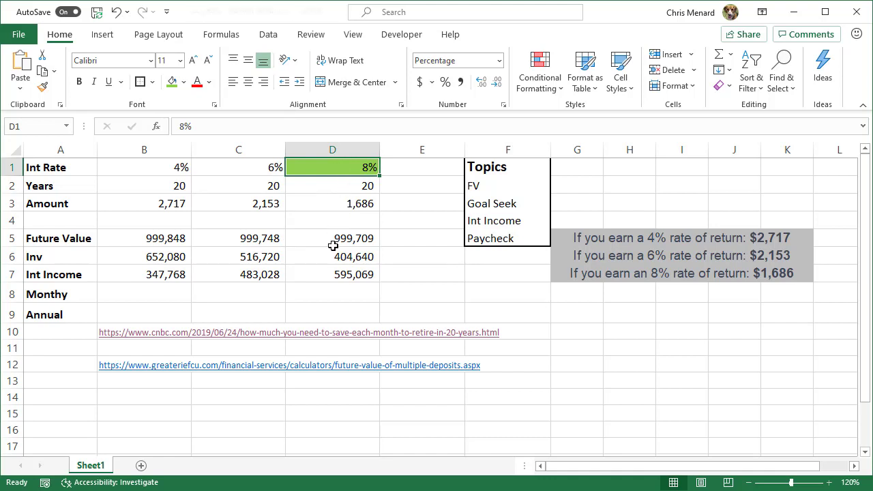
{"action": "left_click", "coordinate": [332, 274]}
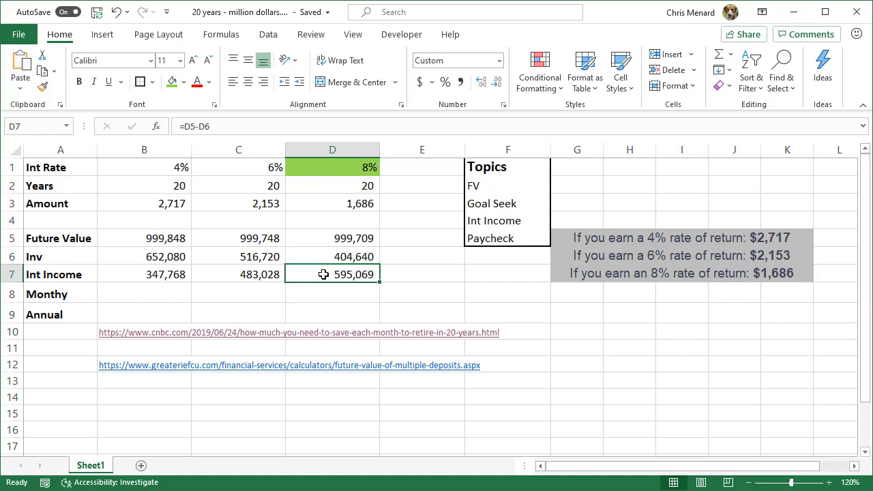
{"action": "mouse_move", "coordinate": [344, 204]}
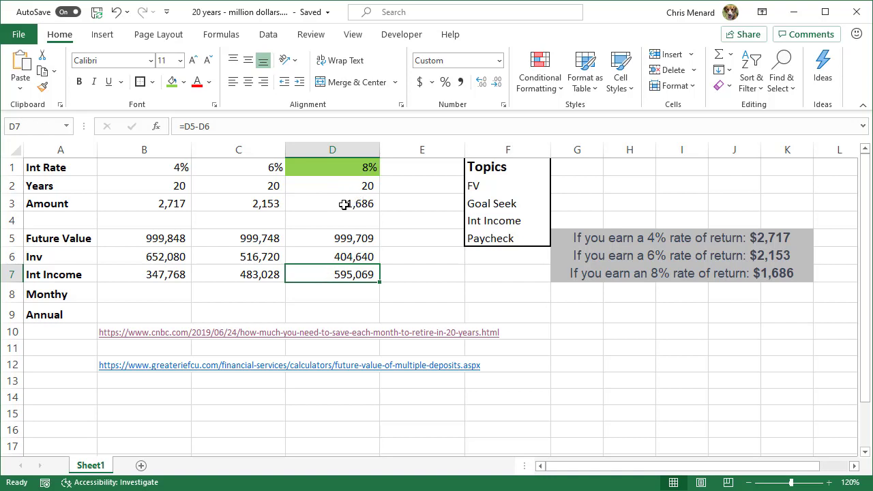
{"action": "left_click", "coordinate": [332, 204]}
{"action": "type", "text": "="}
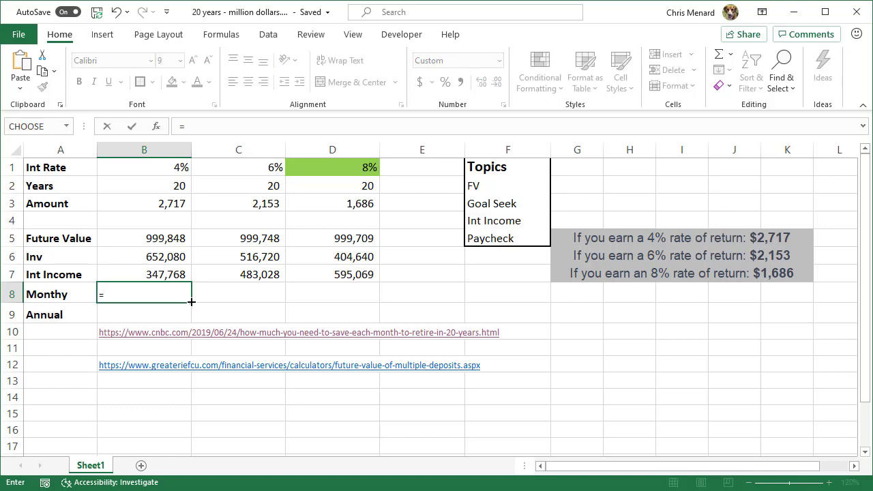
- Enter =B3/.20 in B8 and fill it to D8, giving 13,585, 10,765 and 8,430
{"action": "left_click", "coordinate": [145, 219]}
{"action": "type", "text": "B3/"}
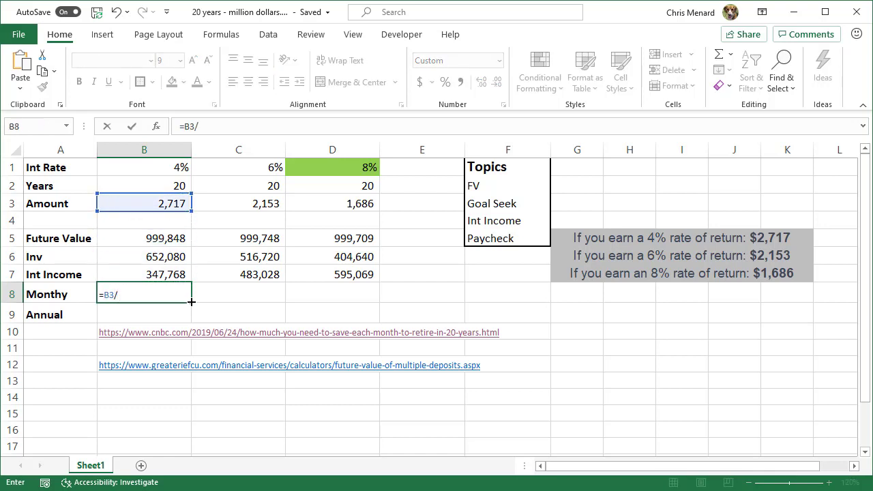
{"action": "type", "text": ".20"}
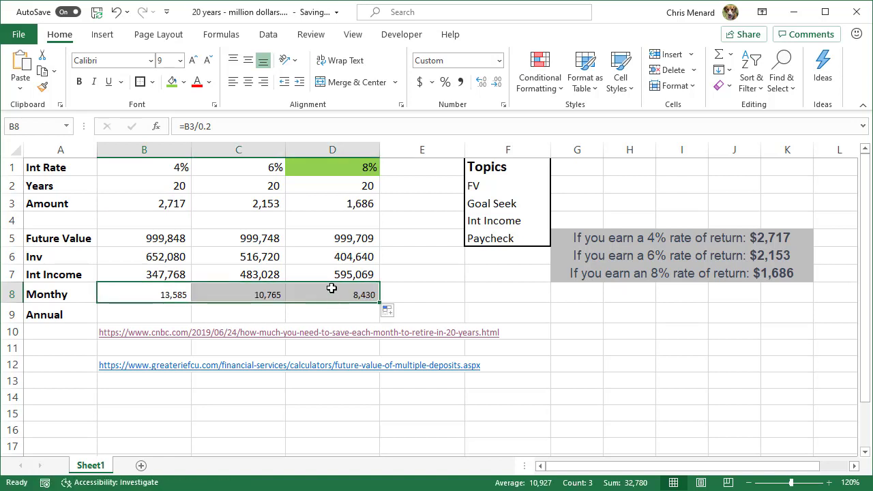
{"action": "left_click", "coordinate": [333, 295]}
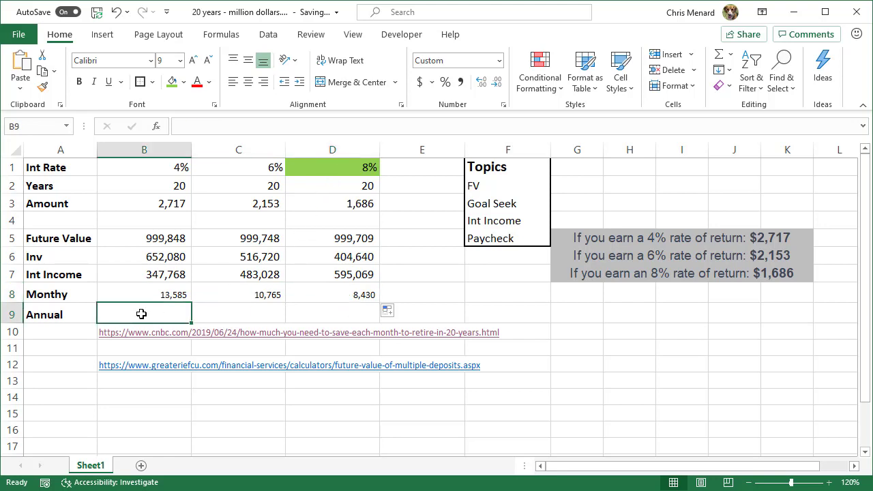
- Enter =B8*12 in B9, fill to D9 and check the 6% and 8% results (129,180 and 101,160)
{"action": "type", "text": "=B8*12"}
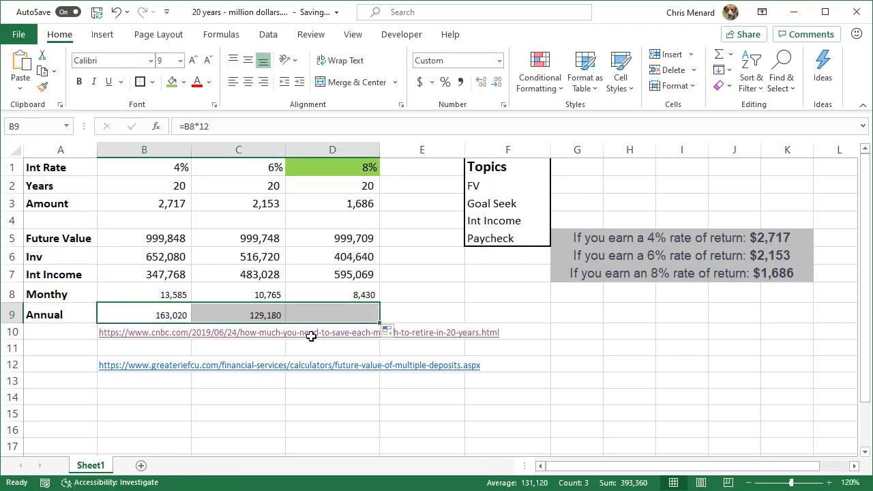
{"action": "left_click", "coordinate": [237, 314]}
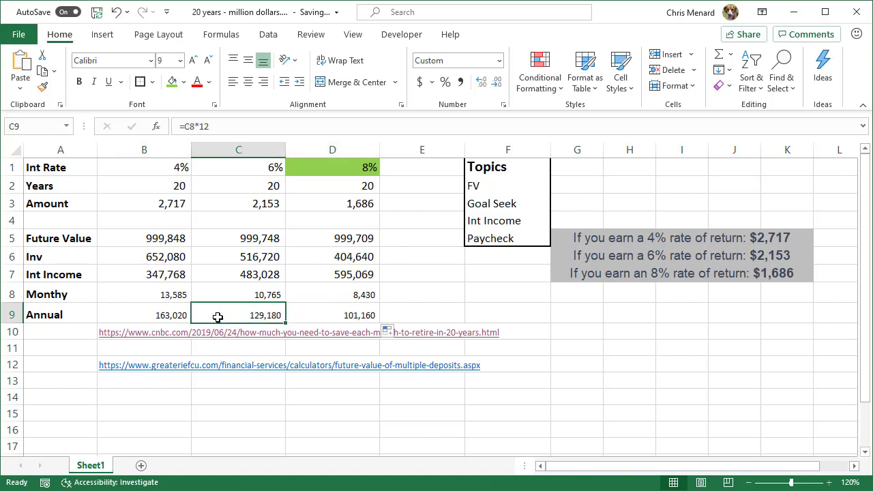
{"action": "mouse_move", "coordinate": [232, 316]}
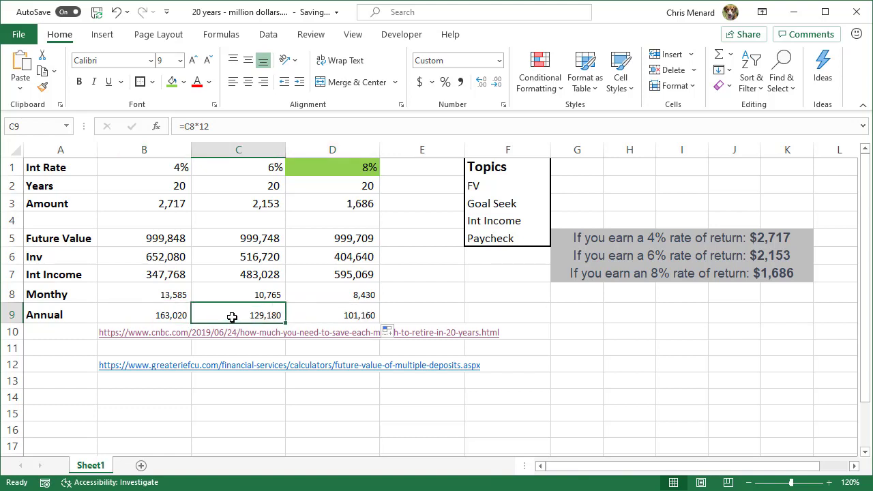
{"action": "left_click", "coordinate": [333, 313]}
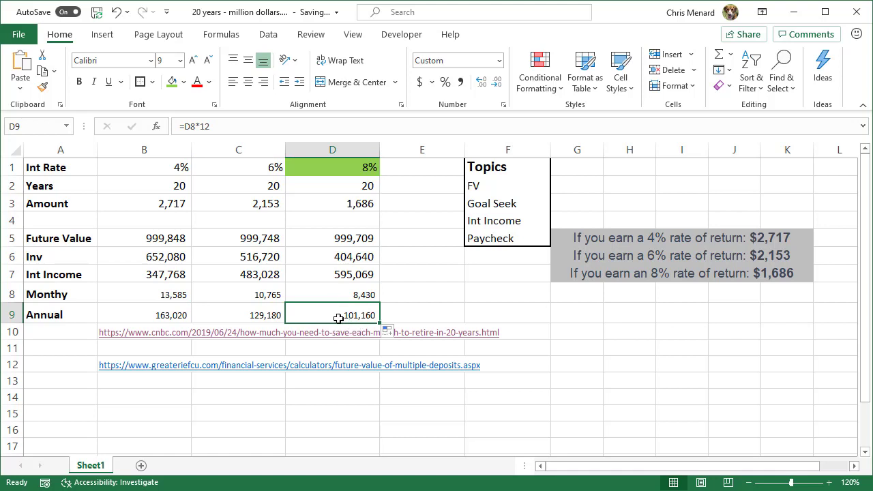
{"action": "mouse_move", "coordinate": [341, 313]}
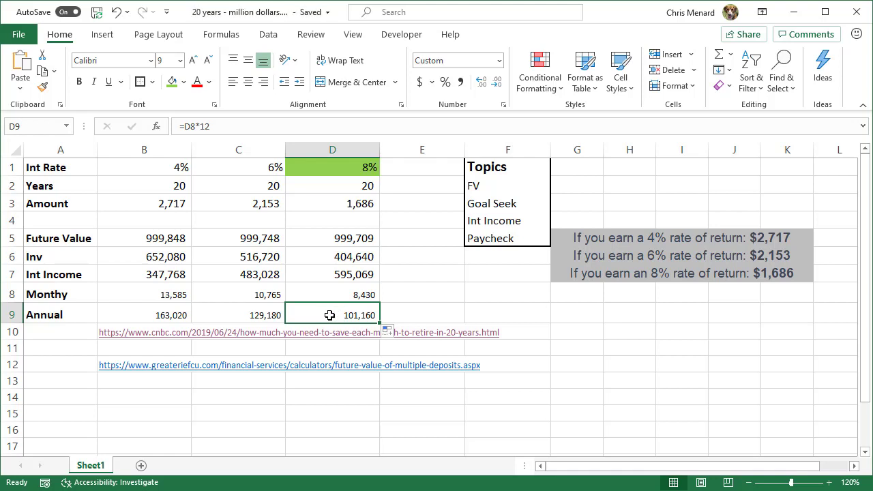
{"action": "mouse_move", "coordinate": [357, 257]}
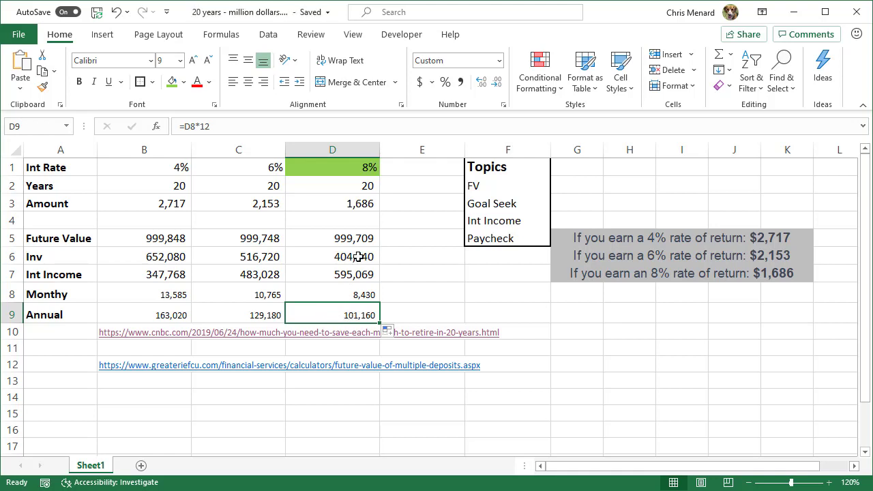
{"action": "left_click", "coordinate": [333, 186]}
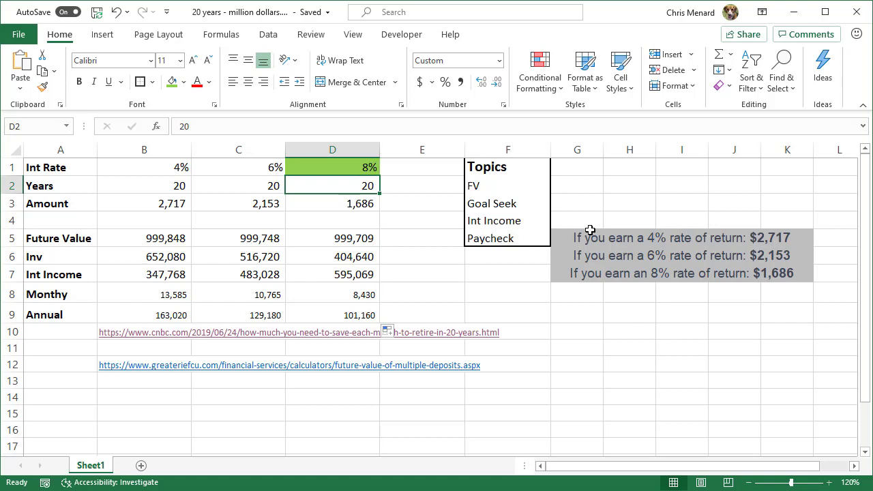
- Set the 8% column to 25 years and a 1,050 amount, yielding about 1,005,235 future value and 63,000 annually
{"action": "type", "text": "25"}
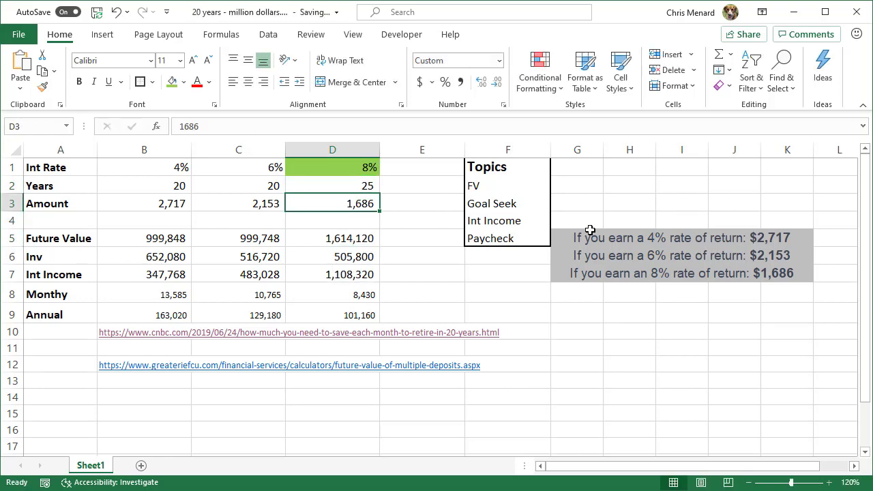
{"action": "type", "text": "1000"}
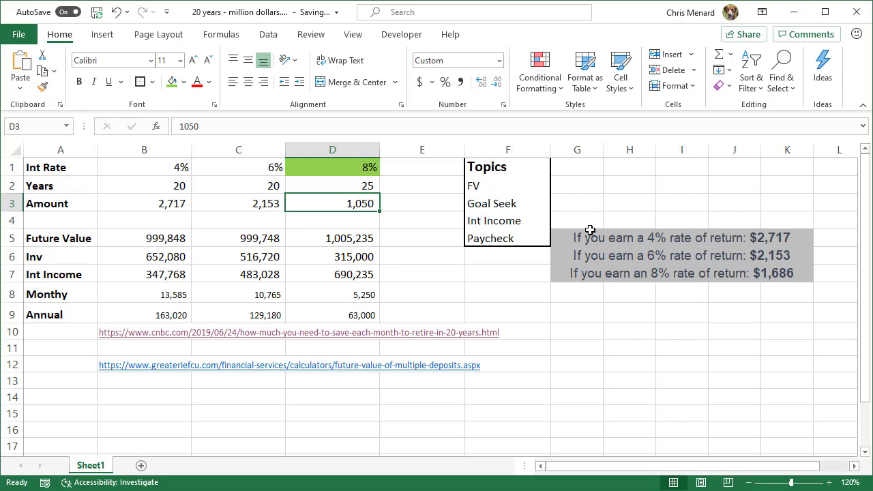
{"action": "left_click", "coordinate": [333, 185]}
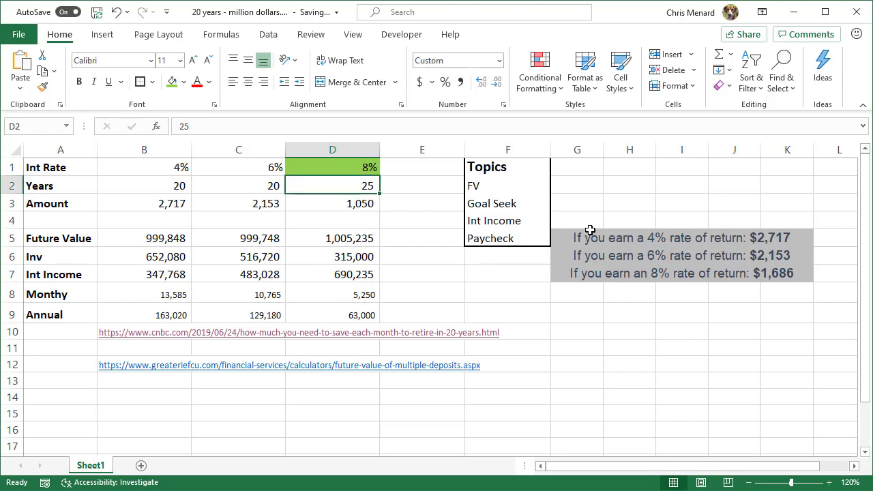
{"action": "left_click", "coordinate": [333, 203]}
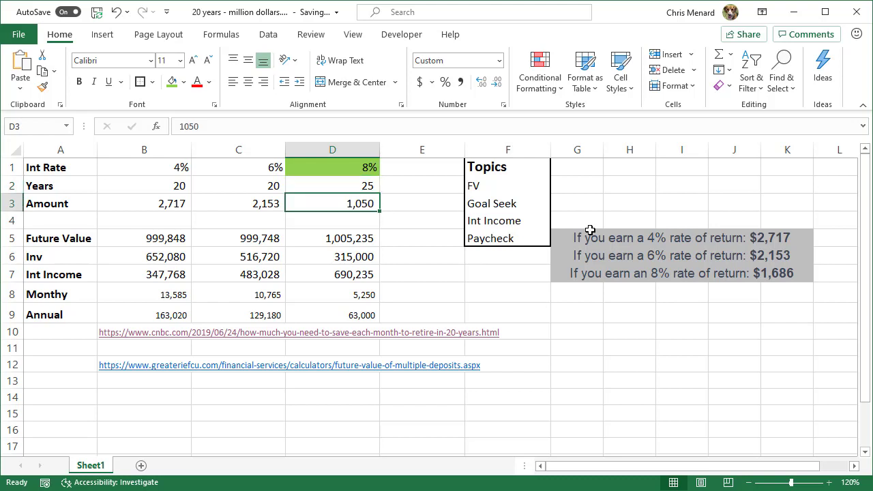
{"action": "left_click", "coordinate": [333, 313]}
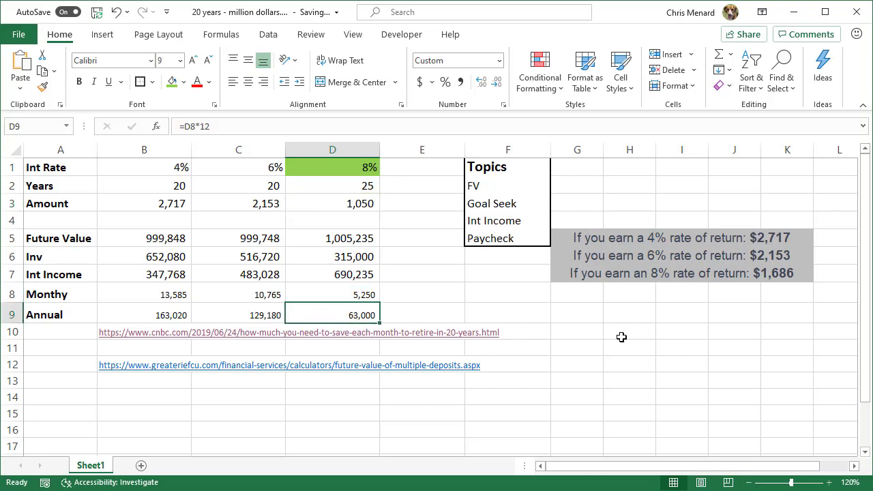
{"action": "mouse_move", "coordinate": [725, 347]}
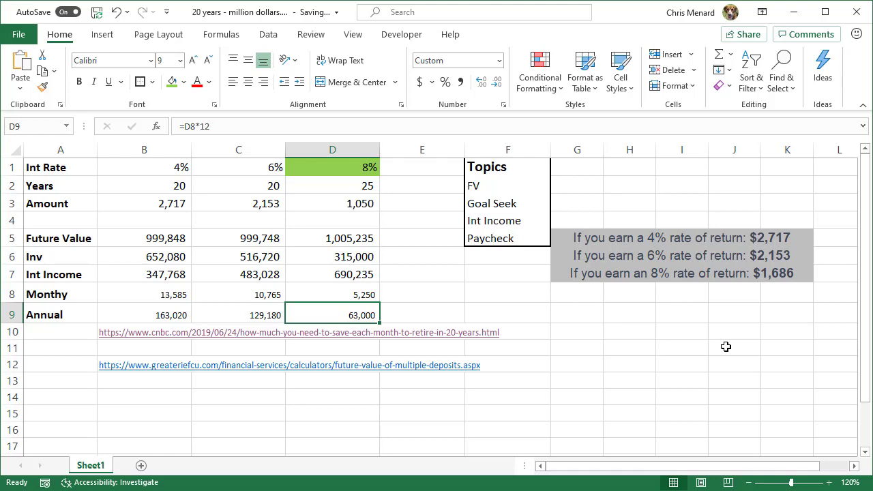
{"action": "mouse_move", "coordinate": [527, 362]}
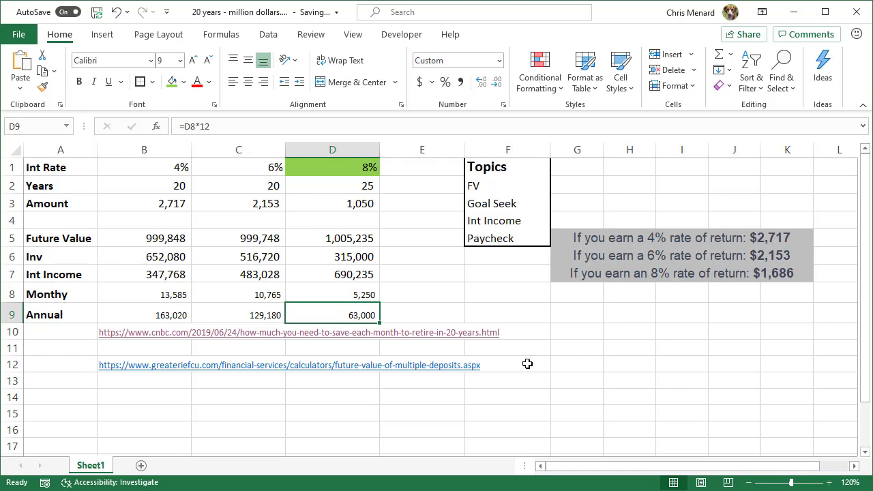
{"action": "left_click", "coordinate": [333, 274]}
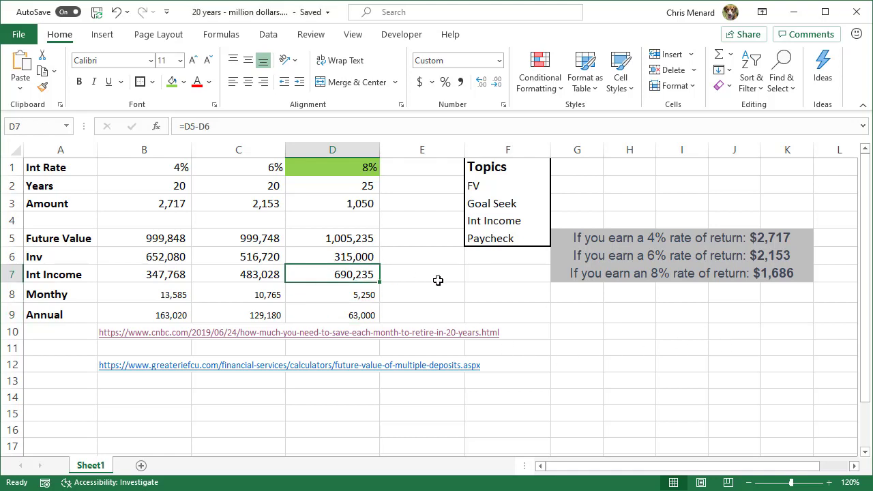